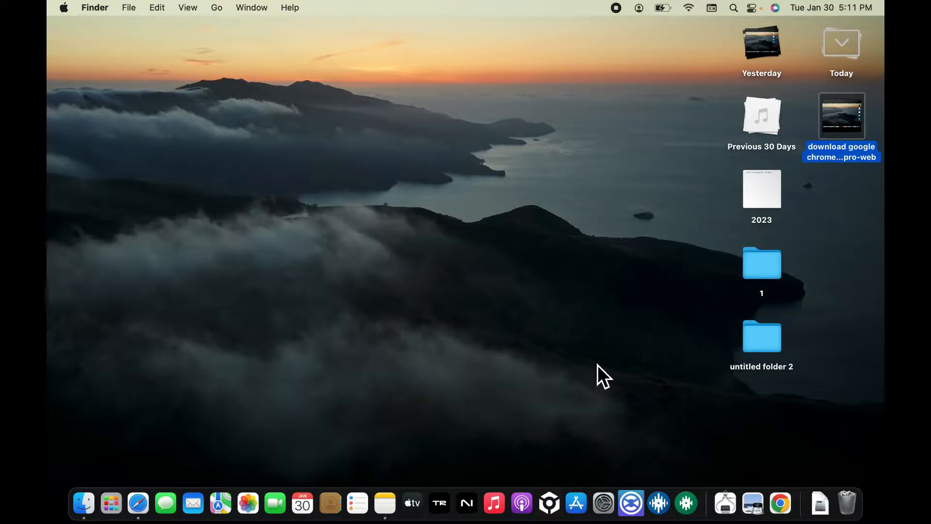
pyautogui.moveTo(275, 466)
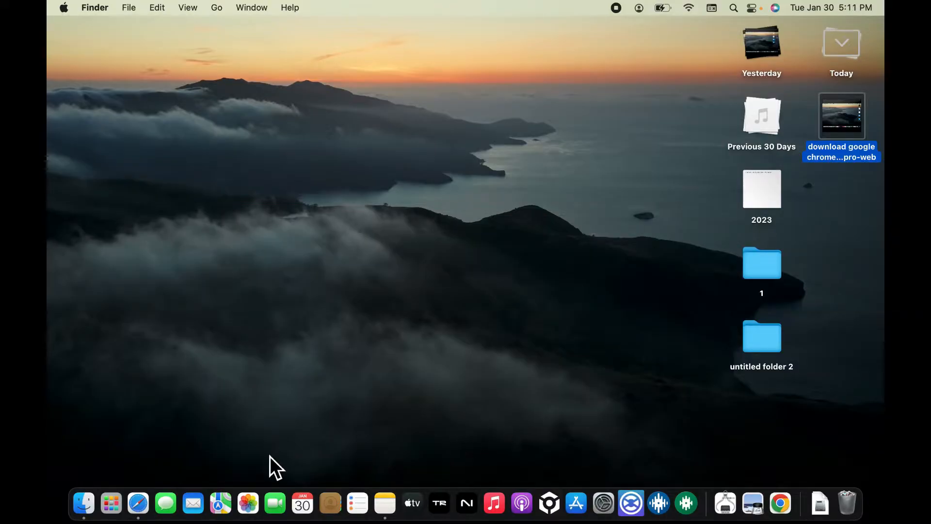
# Launch Safari from the Dock and activate its Smart Search address field.
pyautogui.click(137, 502)
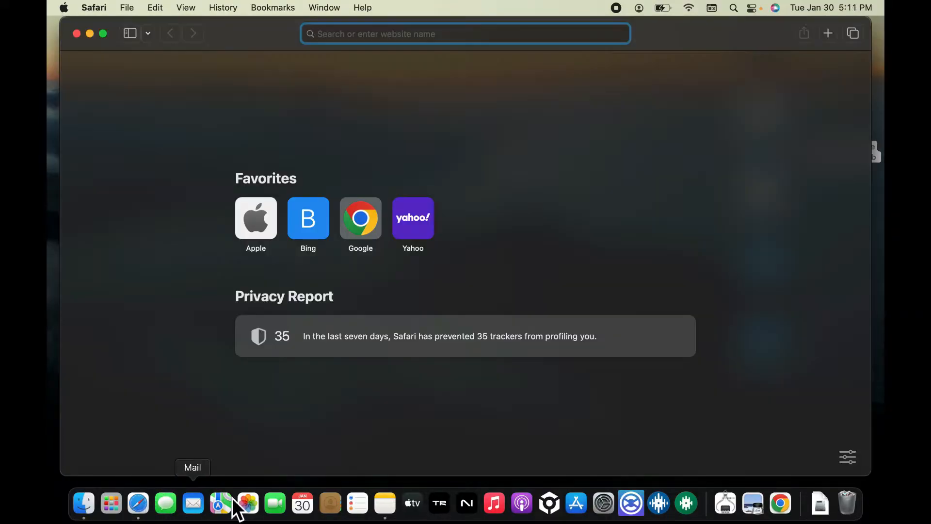
pyautogui.moveTo(545, 181)
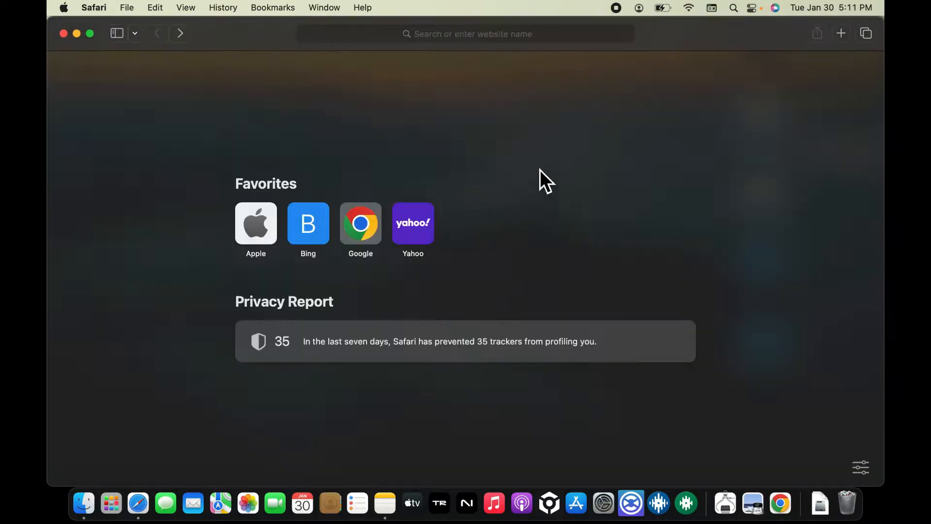
pyautogui.moveTo(453, 47)
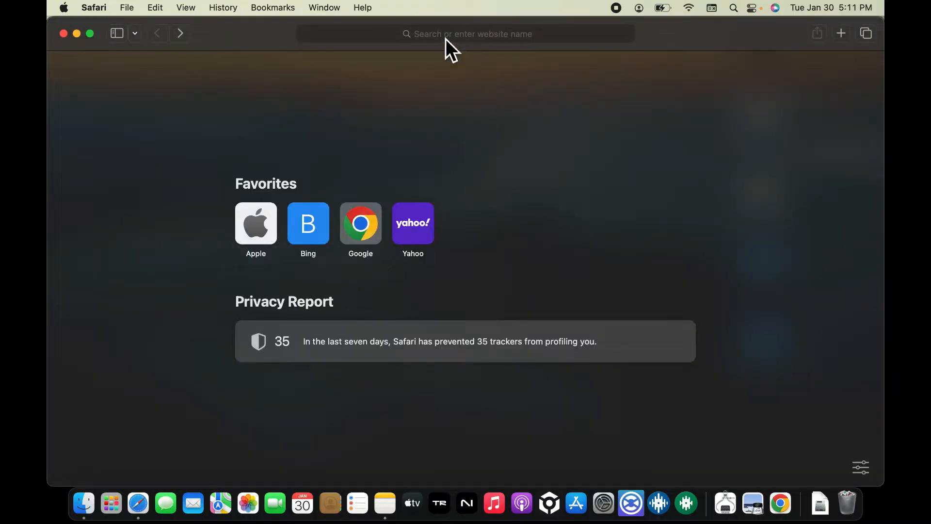
pyautogui.click(465, 34)
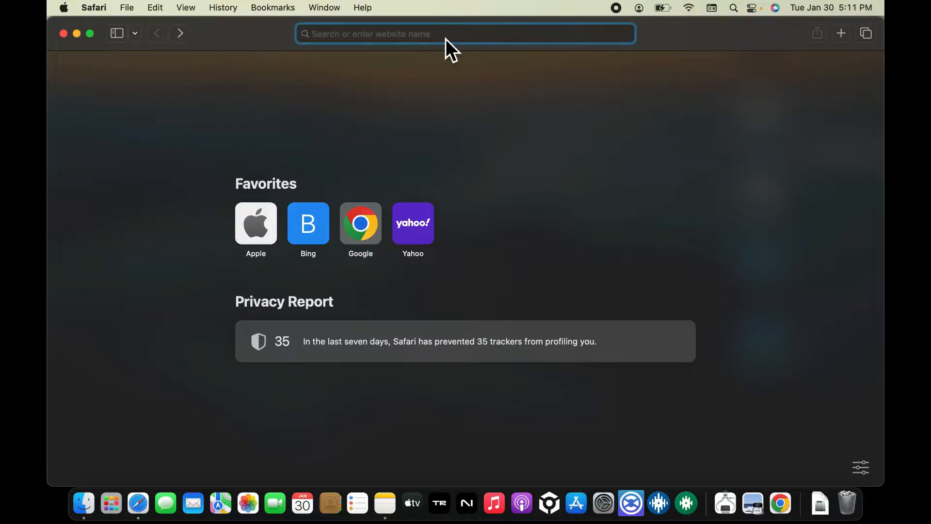
pyautogui.moveTo(551, 121)
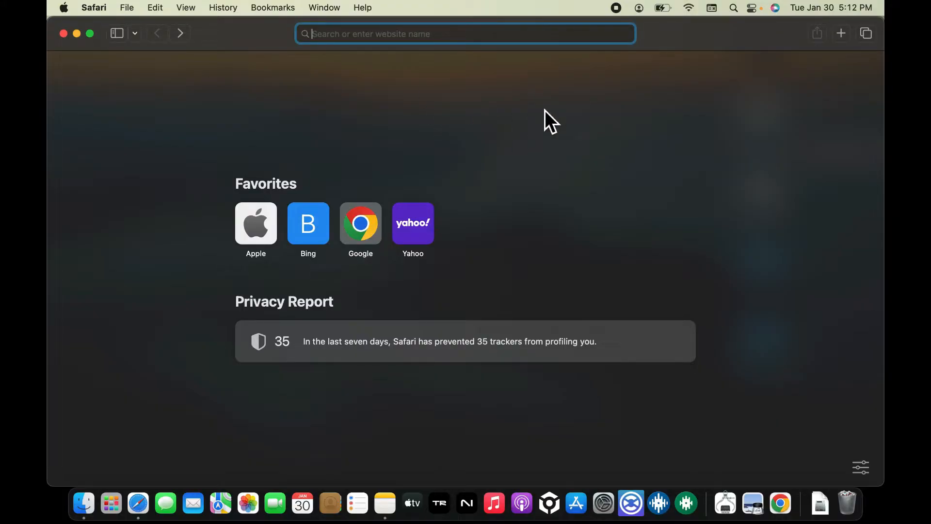
# Load facebook.com and bring up the page-saving options from the address bar.
pyautogui.write('facebook.com')
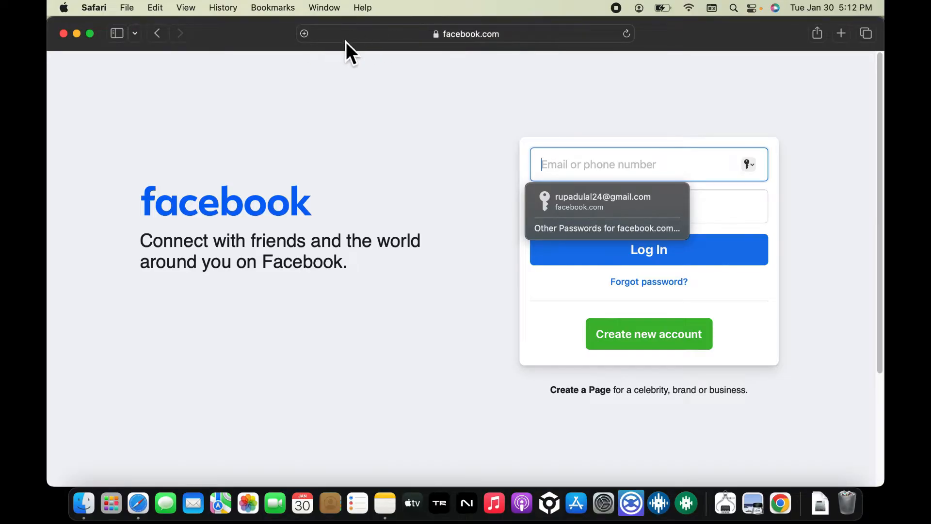
pyautogui.click(304, 34)
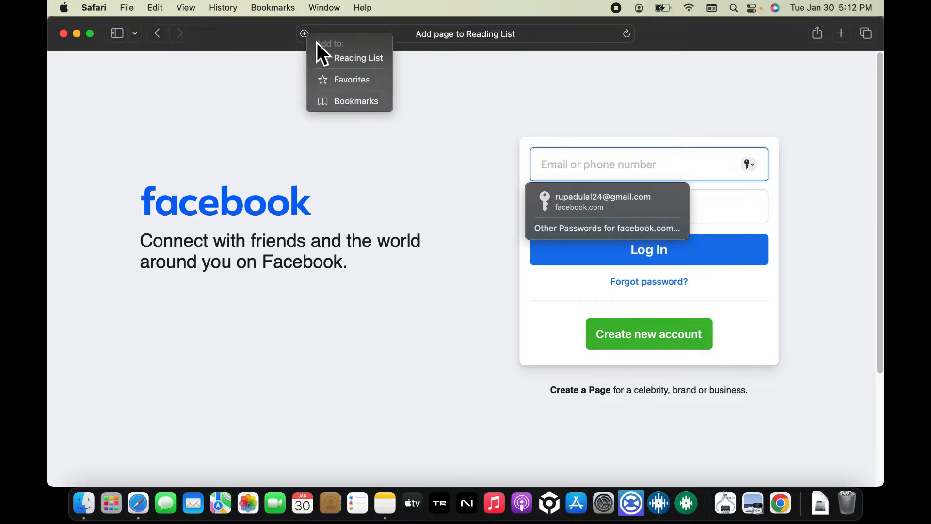
pyautogui.moveTo(356, 101)
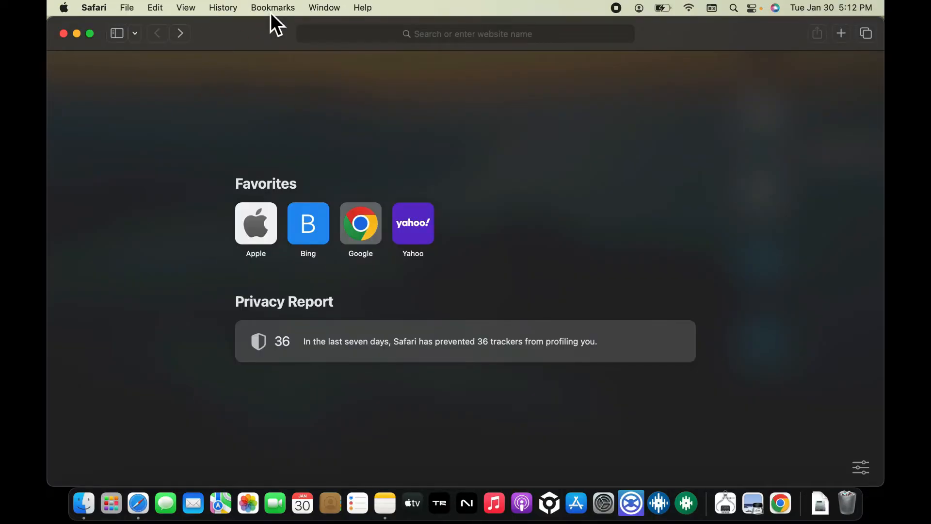
# Open the Bookmarks menu to confirm the 'Facebook - log in or sign up' entry.
pyautogui.click(272, 8)
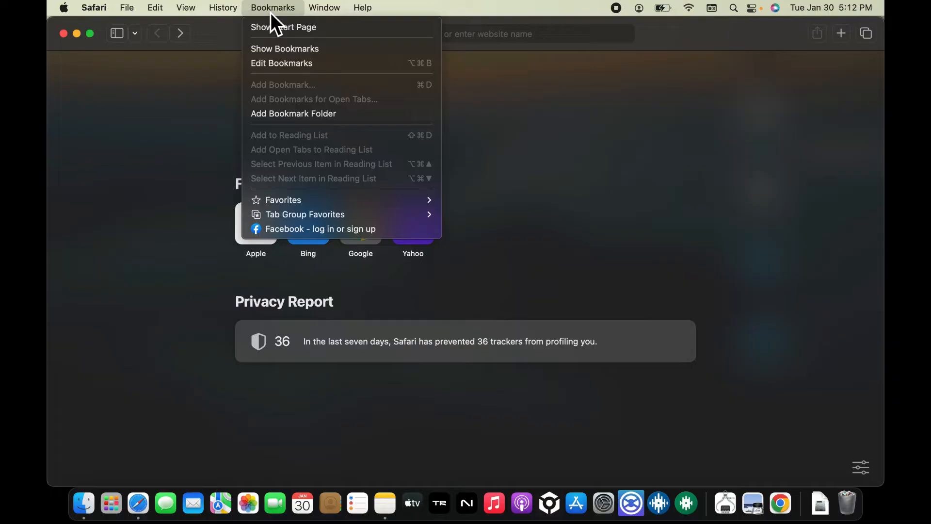
pyautogui.moveTo(320, 229)
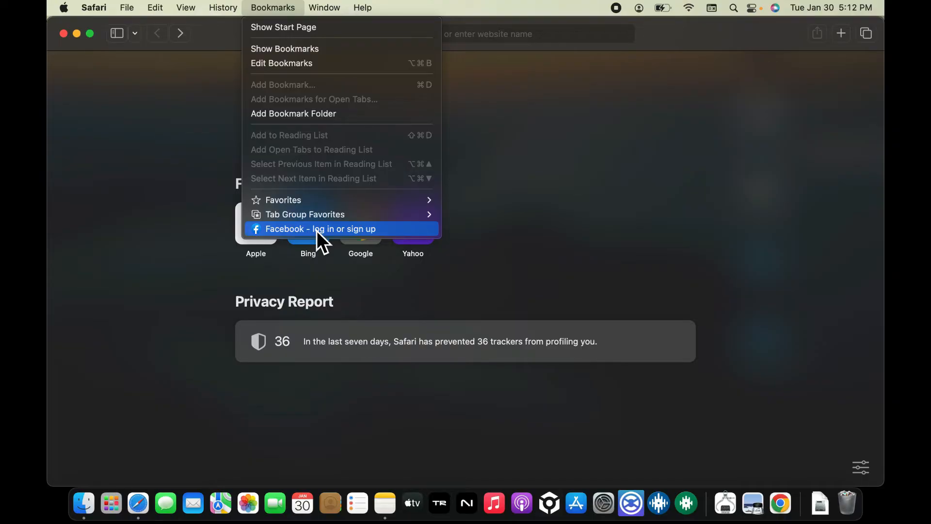
pyautogui.moveTo(693, 227)
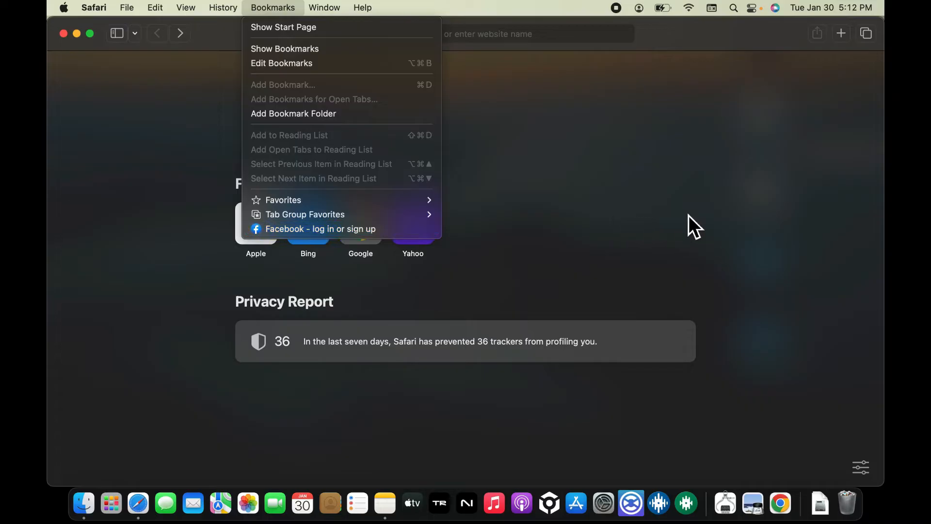